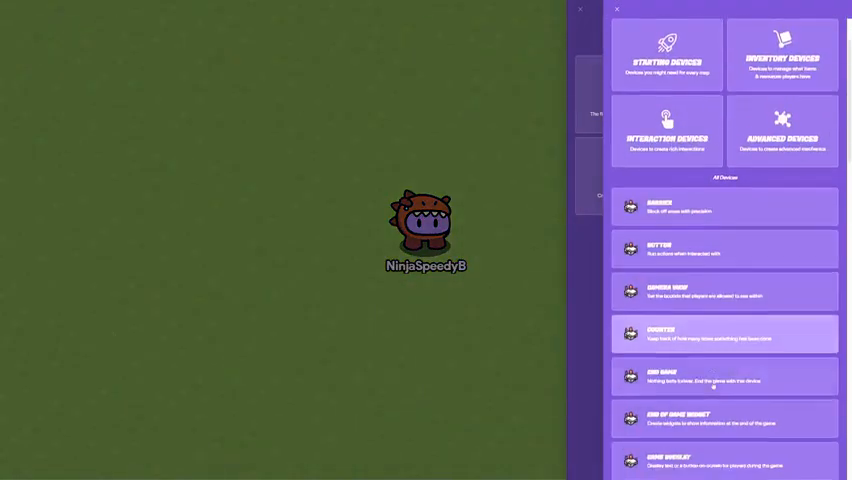
Browse down through the device library categories.
{"action": "scroll", "scroll_direction": "down", "scroll_amount": 3}
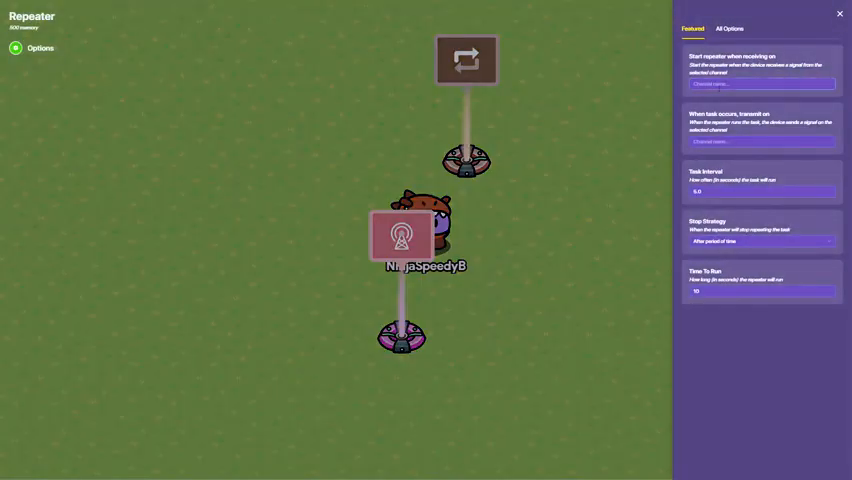
Set the repeater's Stop Strategy to After number of repetitions.
{"action": "left_click", "coordinate": [760, 84]}
{"action": "type", "text": "Game Start"}
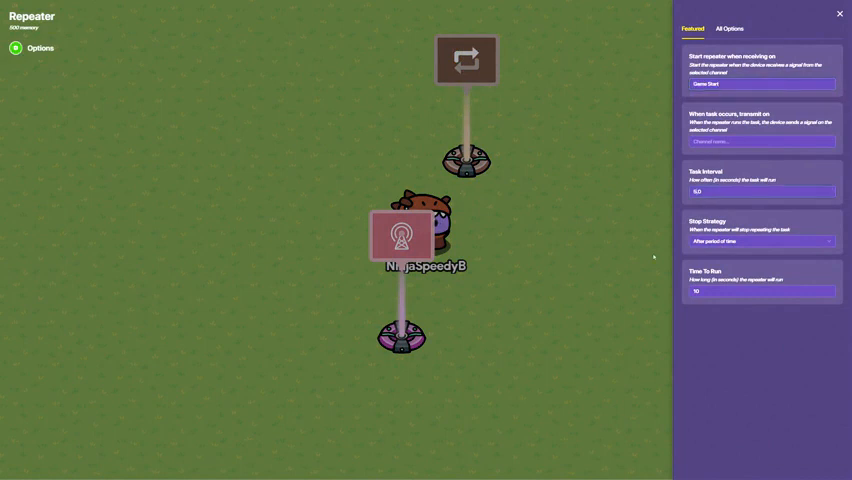
{"action": "left_click", "coordinate": [760, 240]}
{"action": "type", "text": "99"}
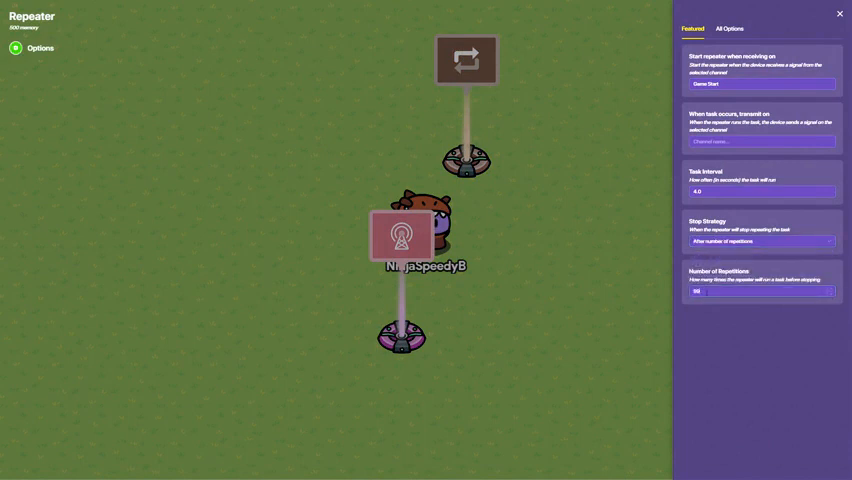
{"action": "left_click", "coordinate": [838, 12]}
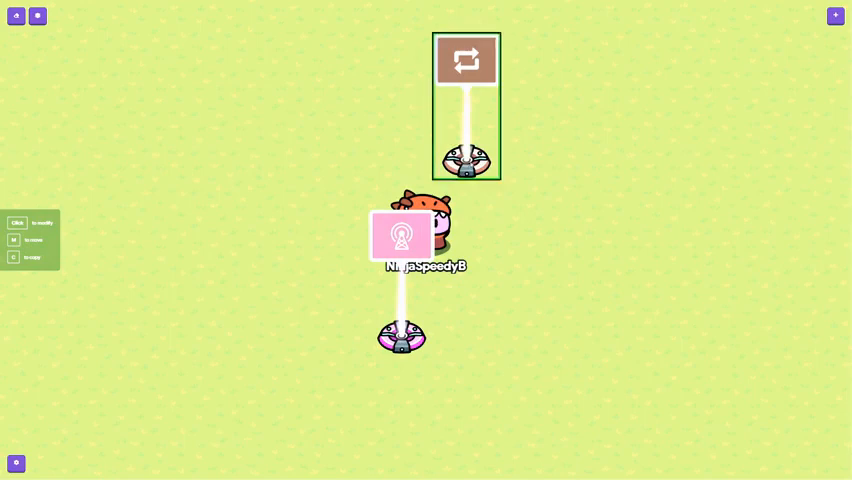
Place another repeater beside the first and review its All Options settings.
{"action": "left_click", "coordinate": [466, 60]}
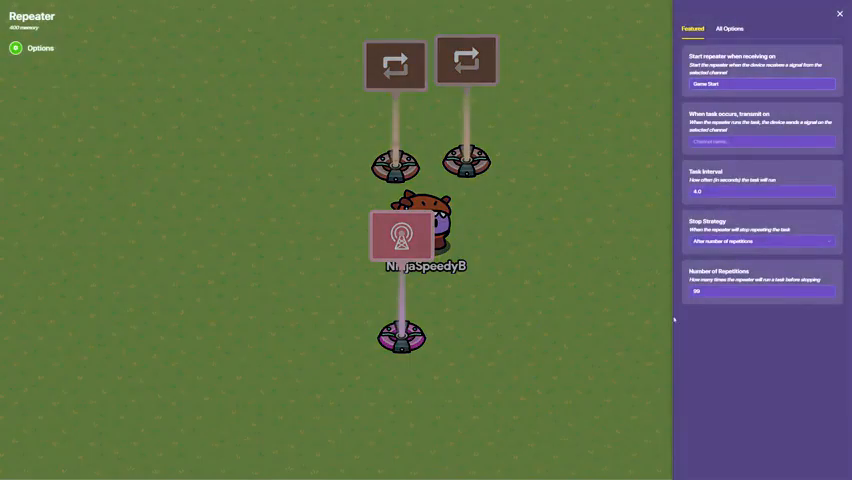
{"action": "left_click", "coordinate": [838, 12]}
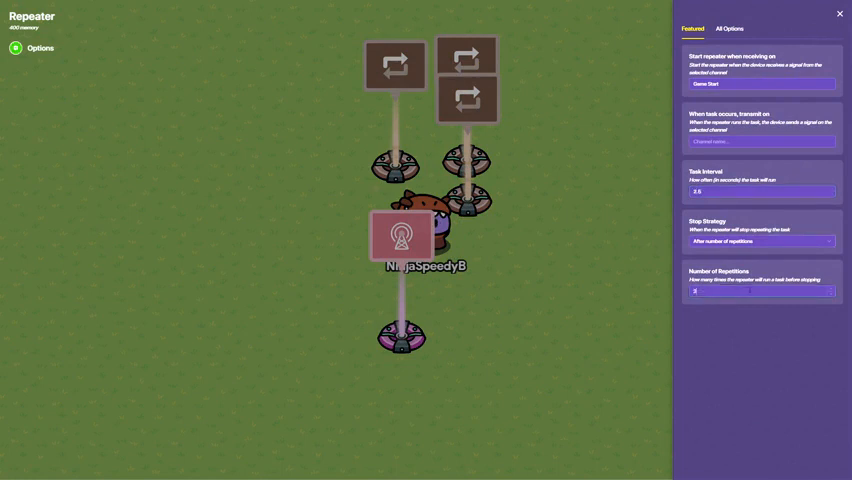
{"action": "left_click", "coordinate": [724, 28]}
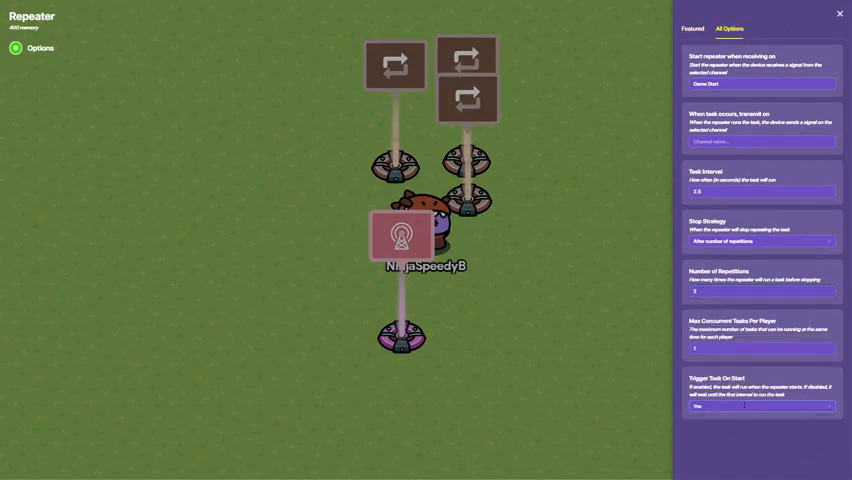
{"action": "left_click", "coordinate": [762, 404]}
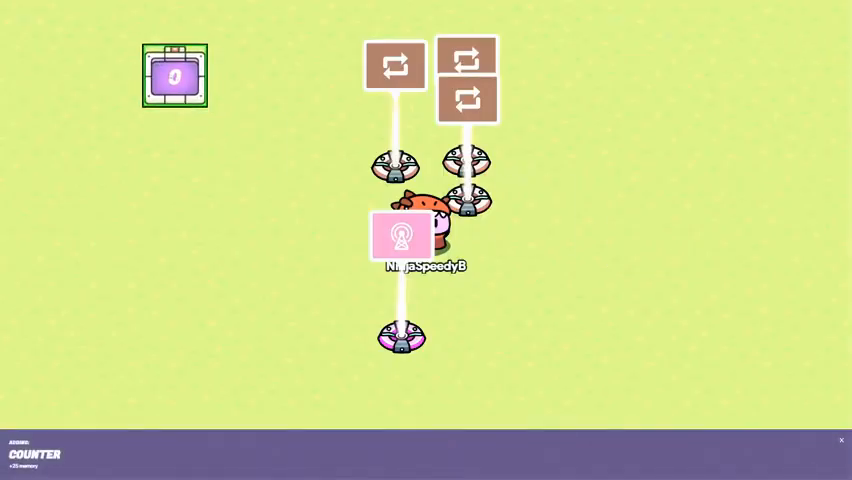
Place a Counter on the map and adjust its in-game visibility.
{"action": "left_click", "coordinate": [176, 72]}
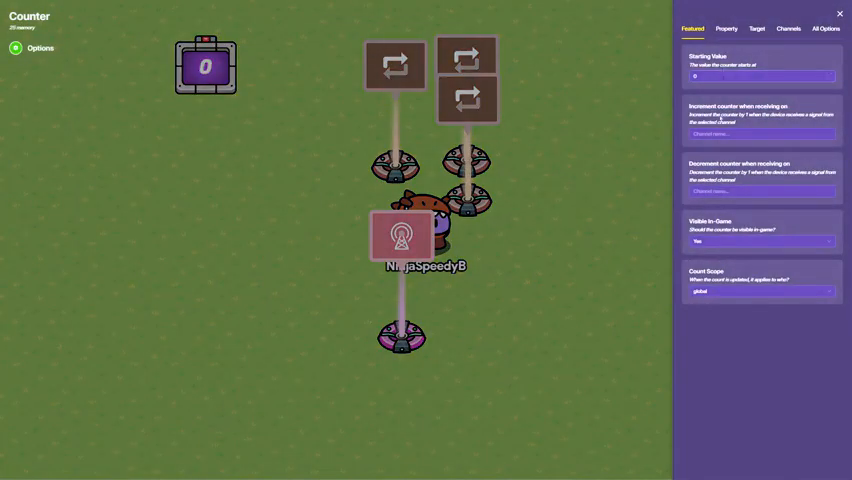
{"action": "left_click", "coordinate": [838, 12]}
{"action": "type", "text": "+1"}
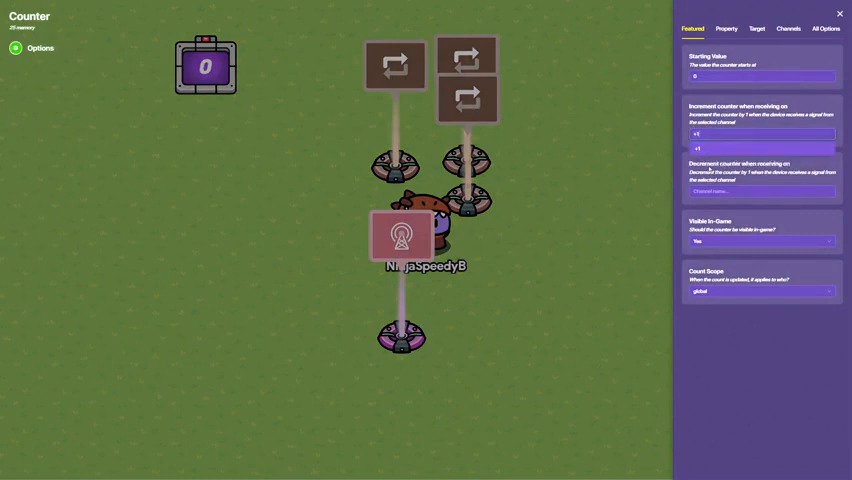
{"action": "left_click", "coordinate": [716, 28]}
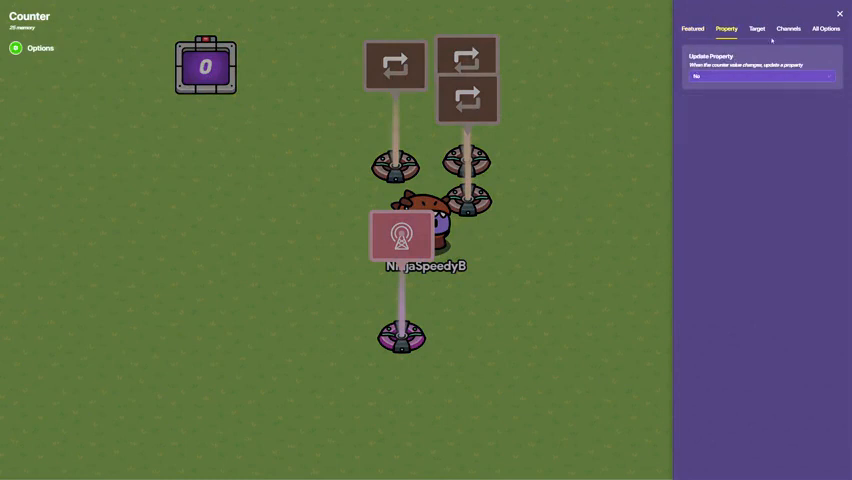
Enable the counter's target value and transmit Laser Activated when the target is reached.
{"action": "left_click", "coordinate": [750, 28]}
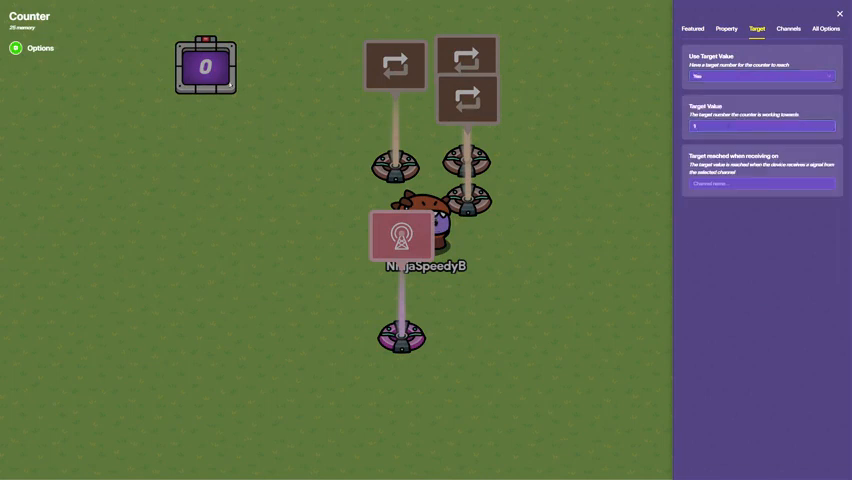
{"action": "left_click", "coordinate": [760, 184]}
{"action": "type", "text": "Level 4"}
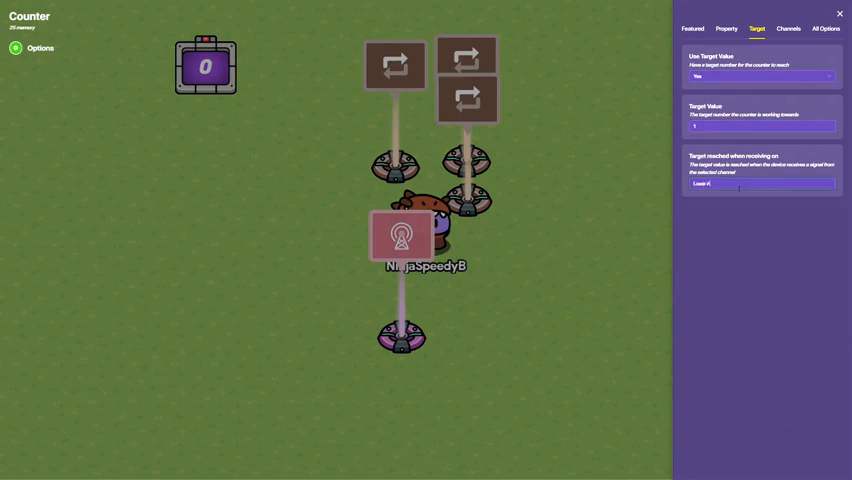
{"action": "left_click", "coordinate": [762, 184]}
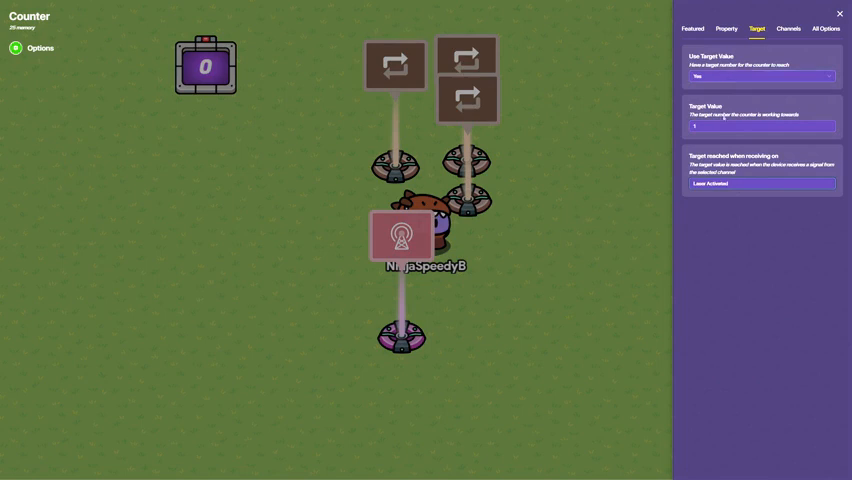
{"action": "left_click", "coordinate": [838, 12]}
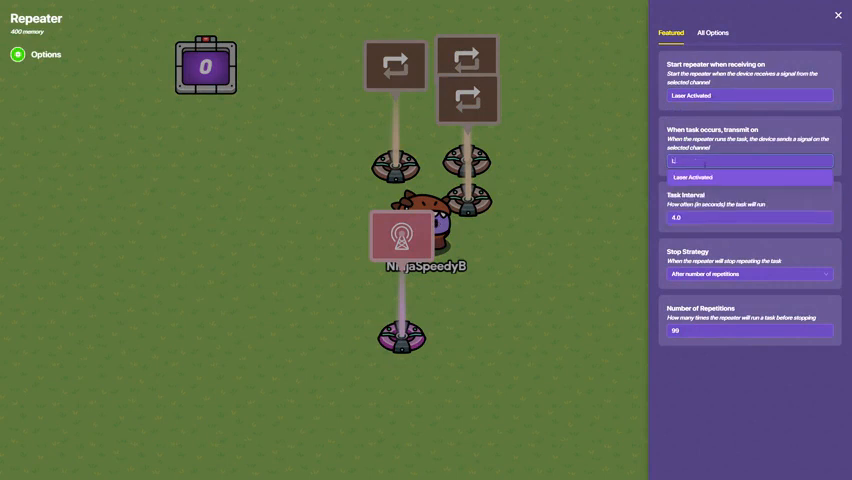
Set the repeater's transmit channel to Laser On.
{"action": "left_click", "coordinate": [748, 176]}
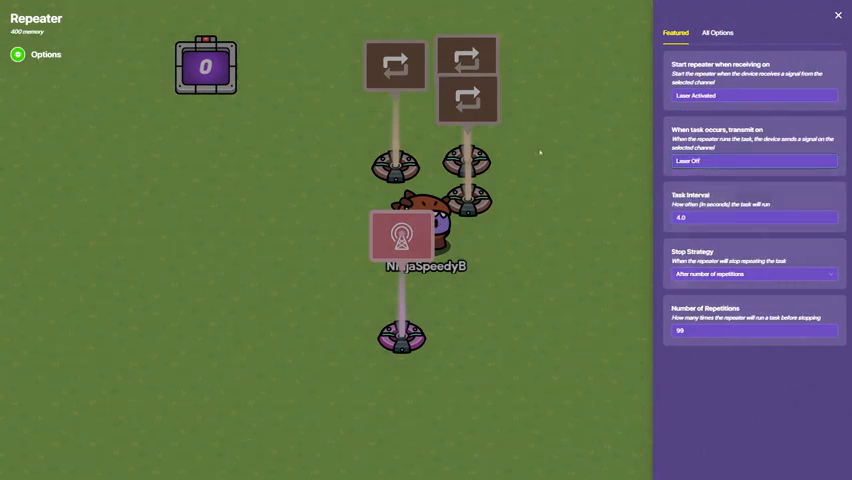
{"action": "left_click", "coordinate": [752, 160]}
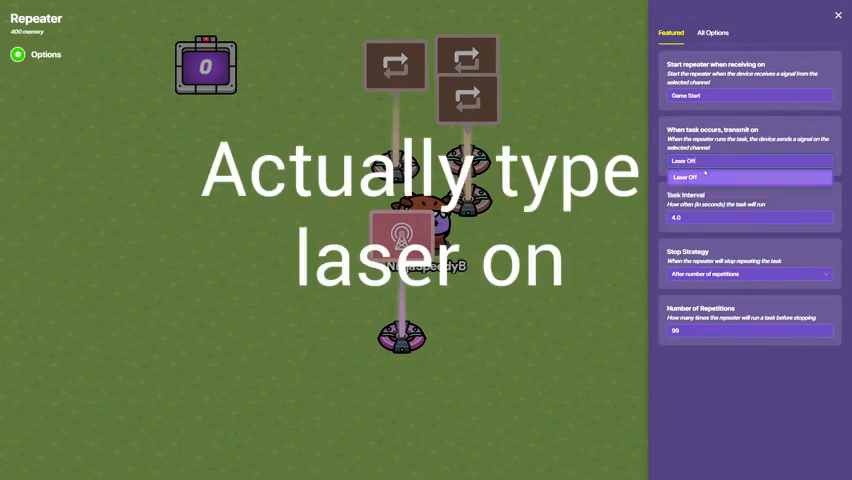
{"action": "left_click", "coordinate": [836, 16]}
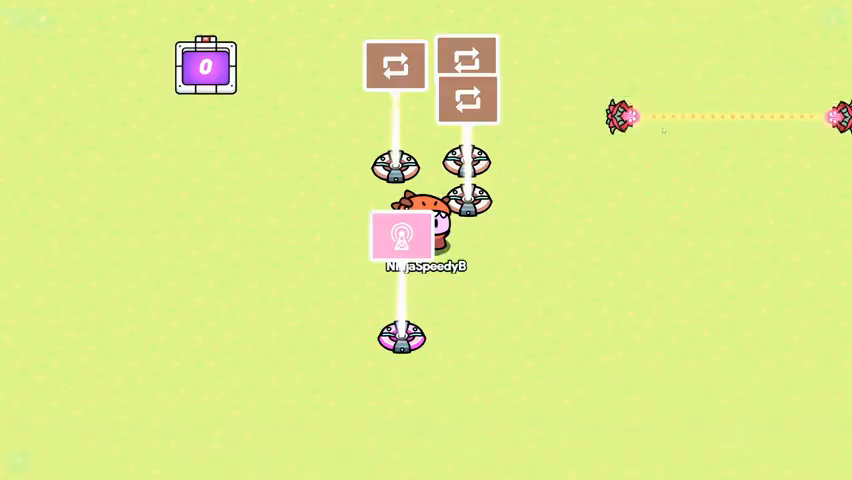
Make the laser beam activate on Laser On and deactivate on Laser Off.
{"action": "left_click", "coordinate": [400, 236]}
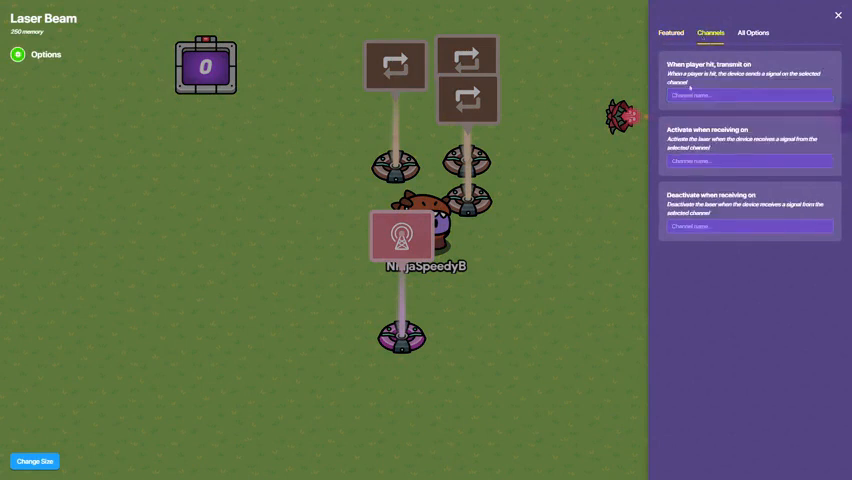
{"action": "left_click", "coordinate": [748, 160]}
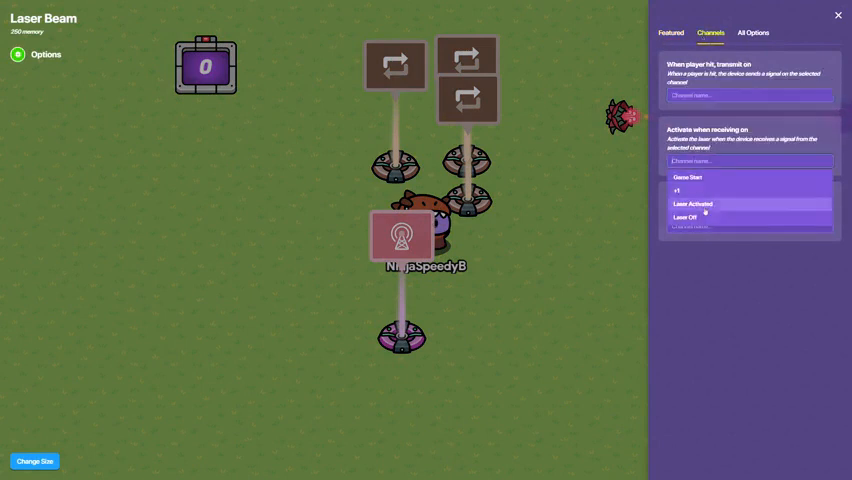
{"action": "type", "text": "Laser On"}
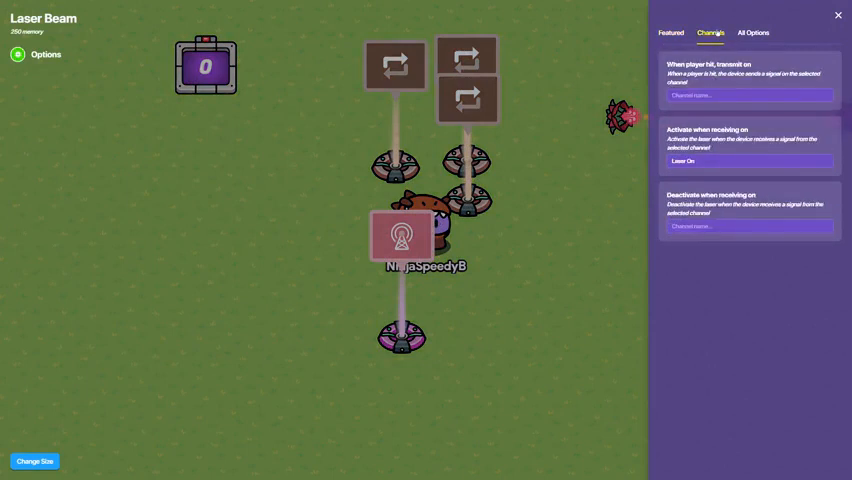
{"action": "left_click", "coordinate": [748, 226]}
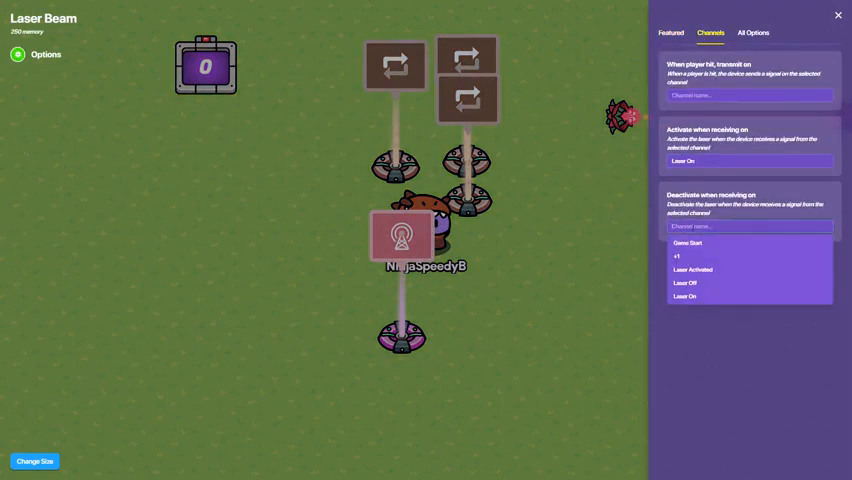
{"action": "left_click", "coordinate": [688, 284]}
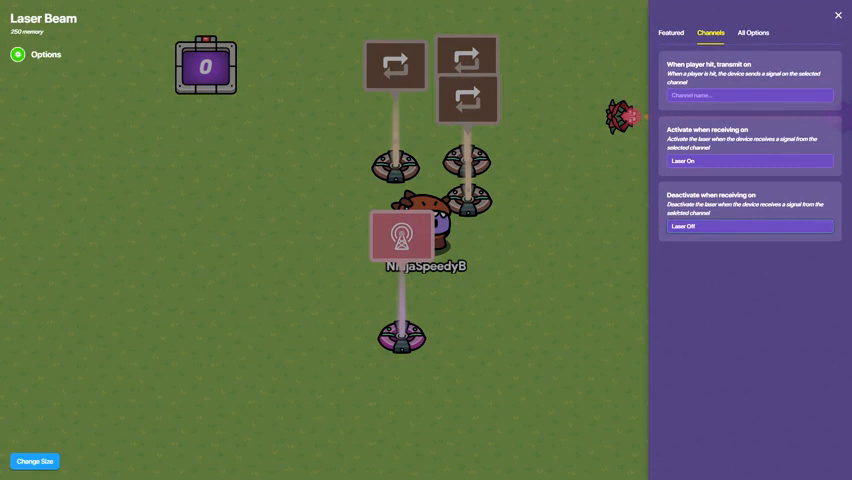